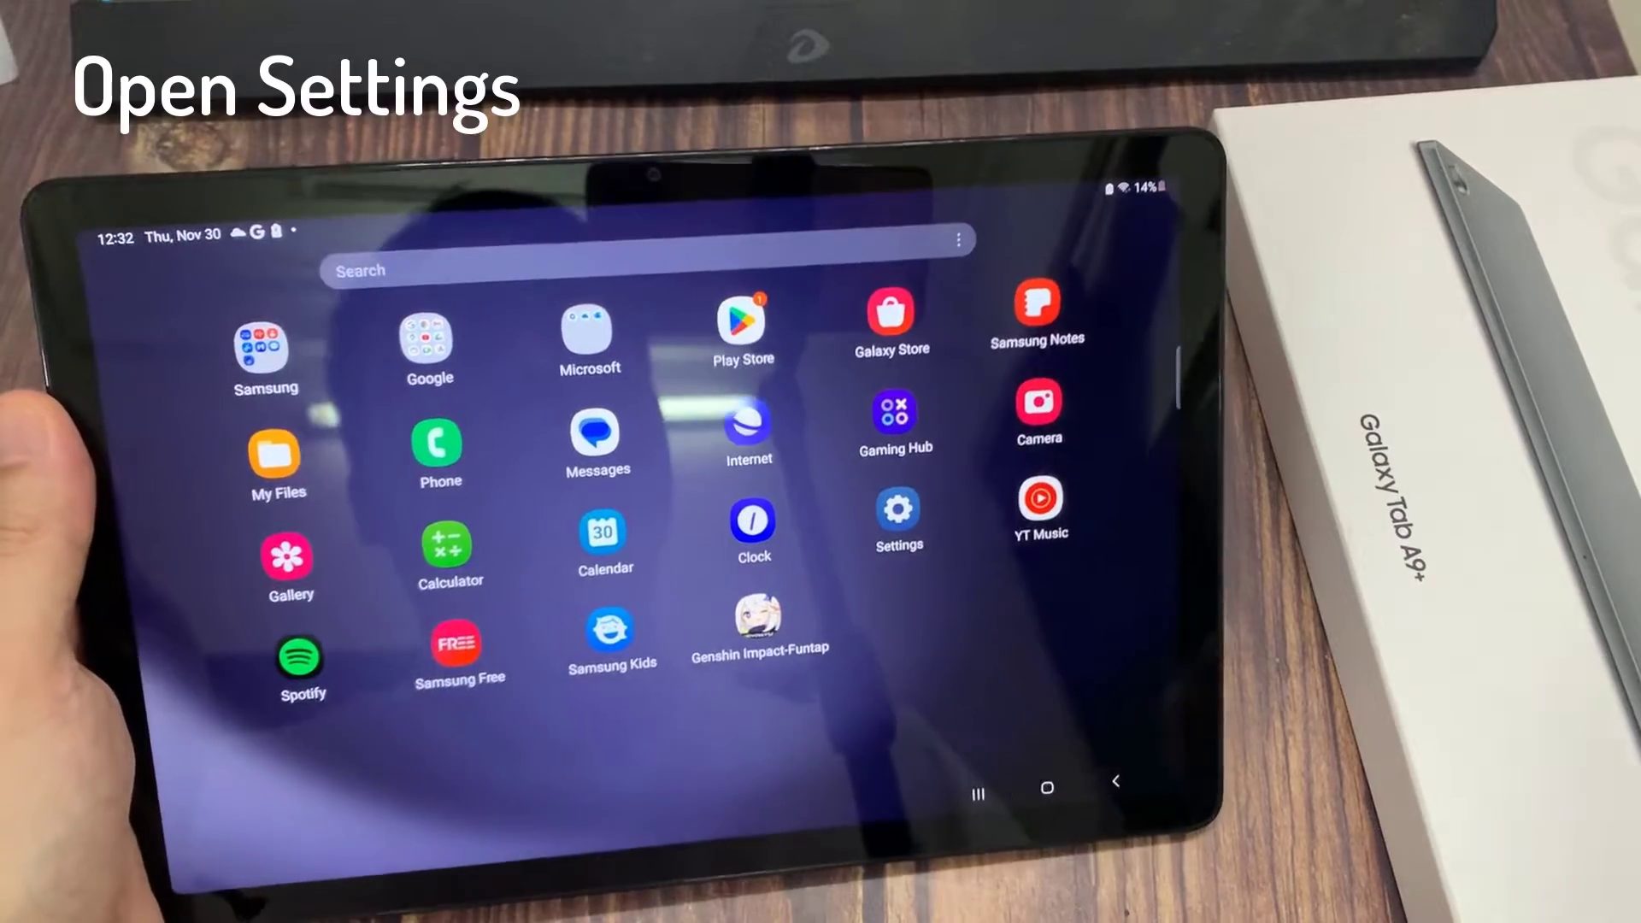
Open the Settings app and go to the Accounts and backup page
{"action": "left_click", "coordinate": [896, 513]}
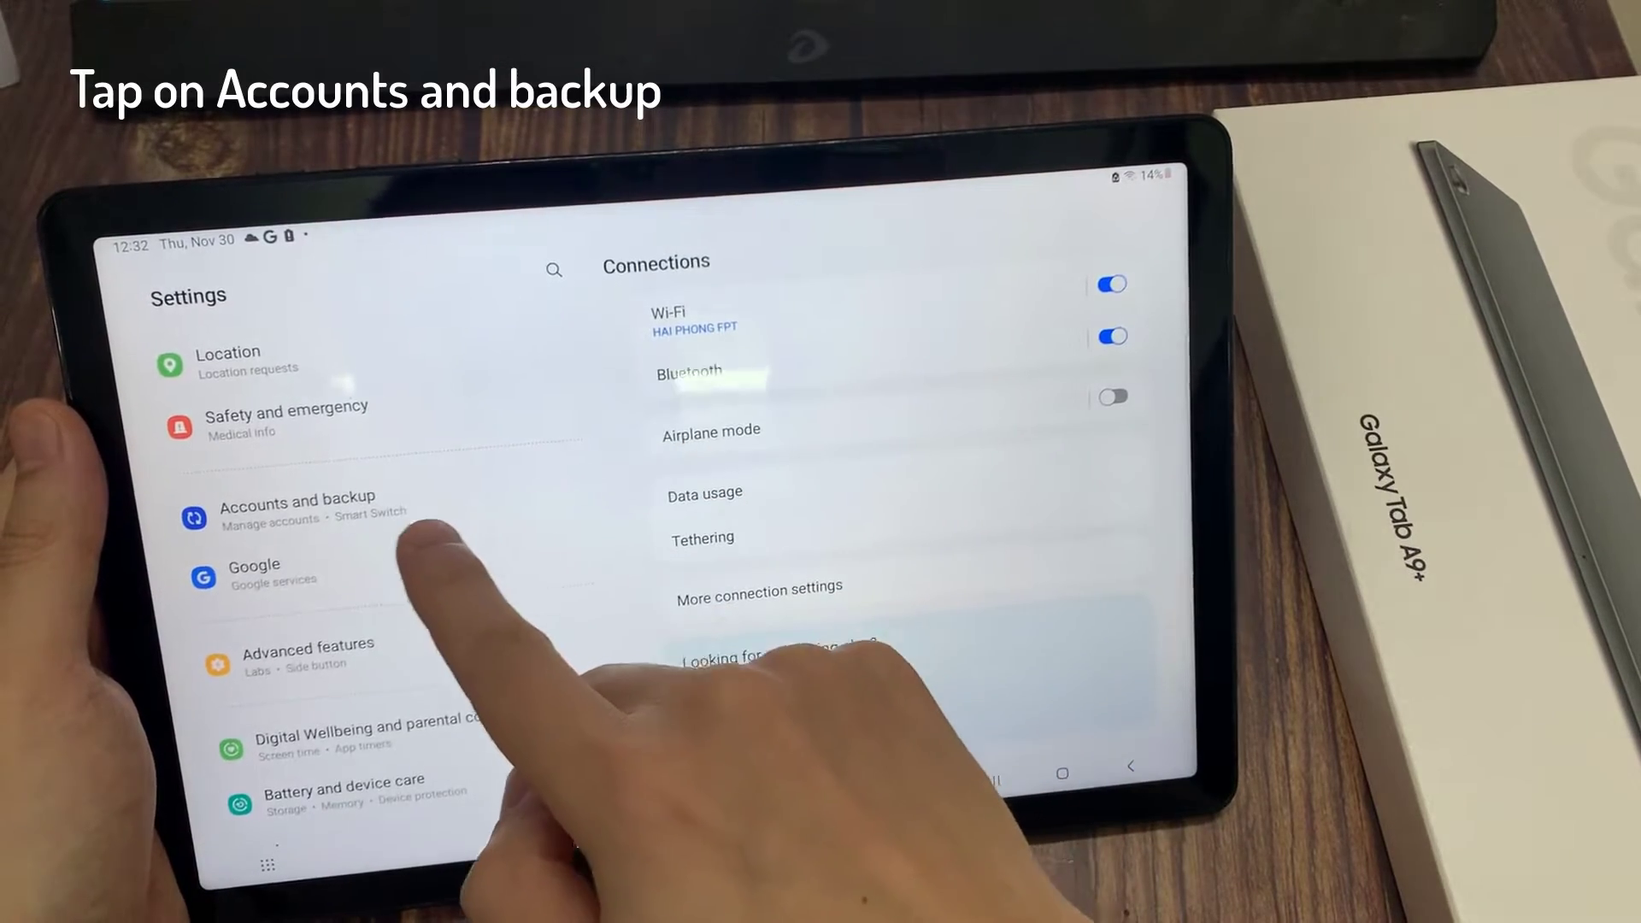
{"action": "left_click", "coordinate": [296, 509]}
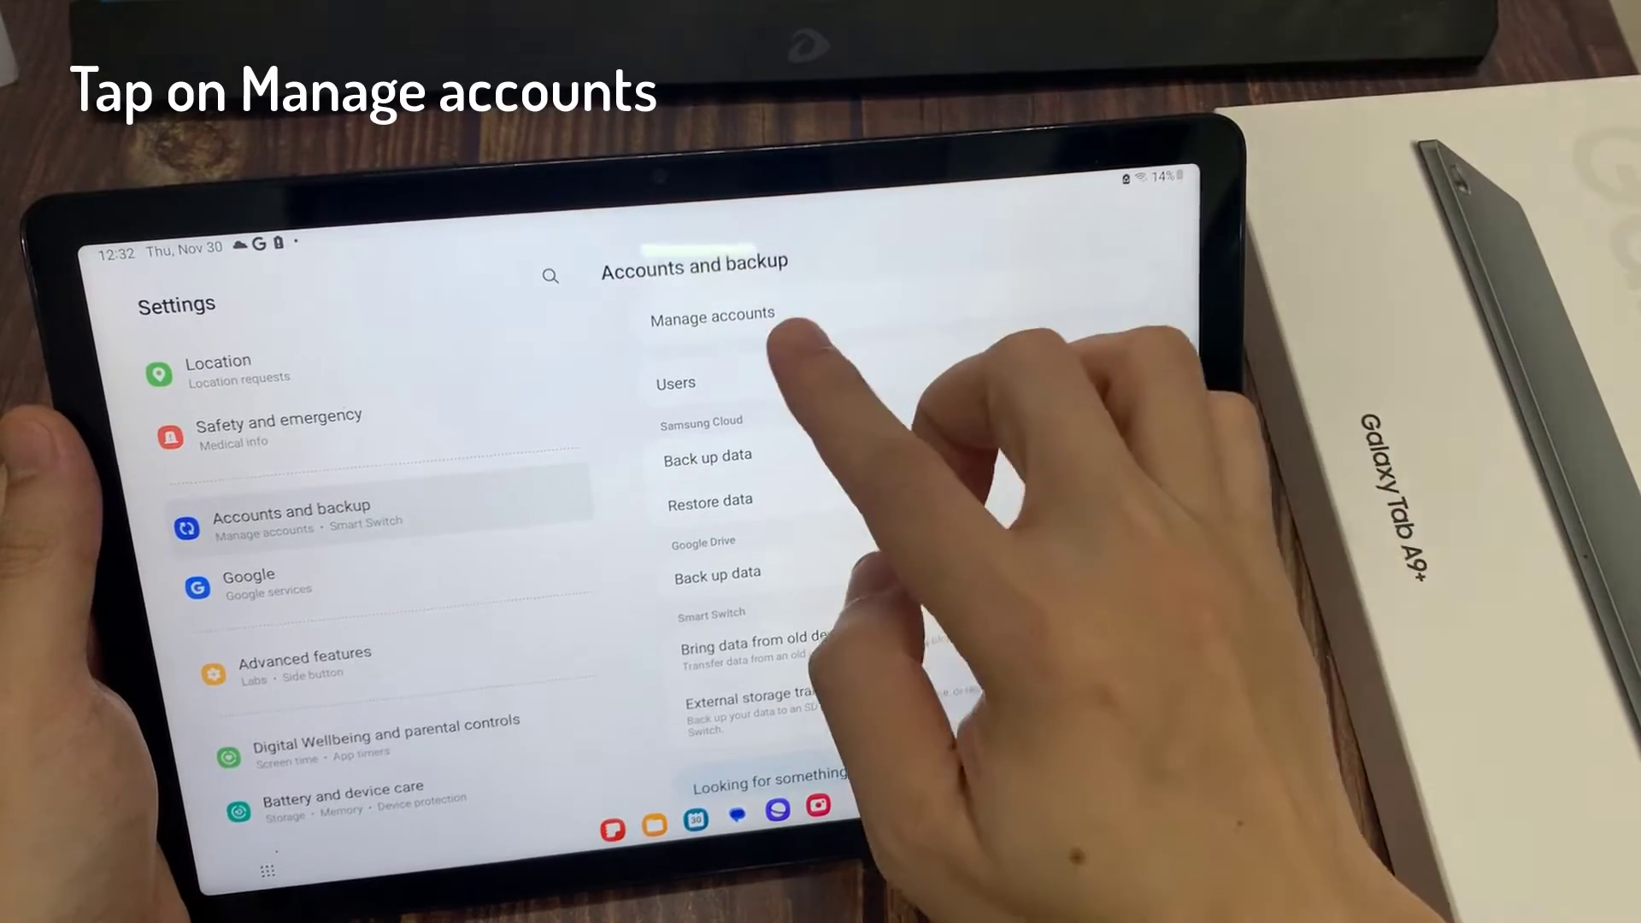
Open Manage accounts and choose Add account for a Google account
{"action": "left_click", "coordinate": [712, 312]}
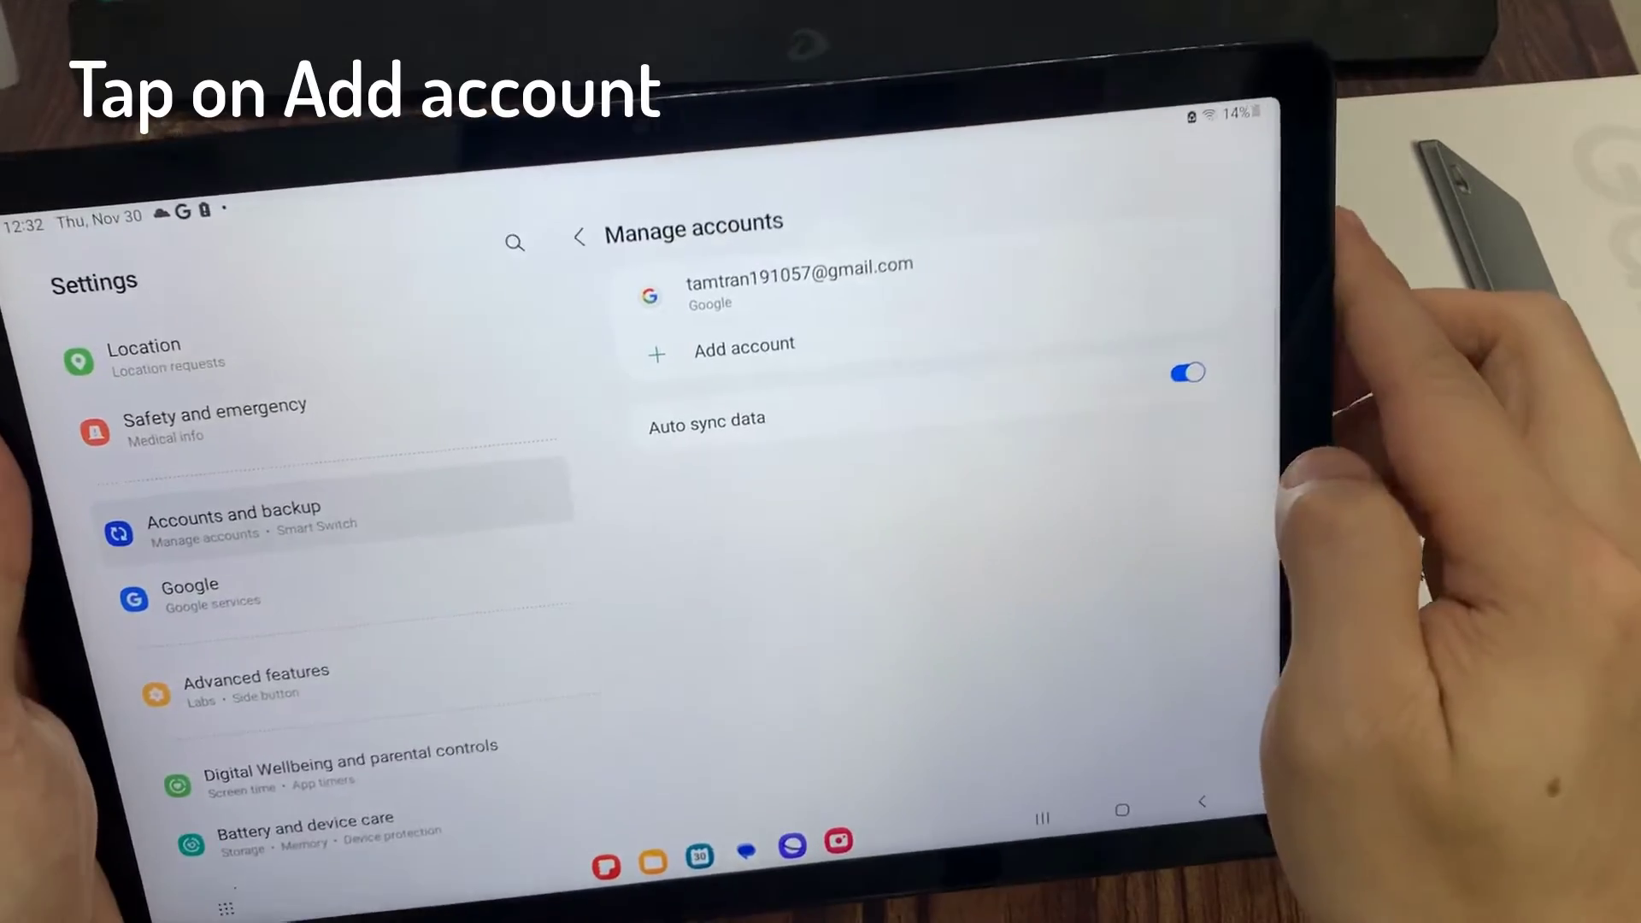
{"action": "left_click", "coordinate": [742, 346]}
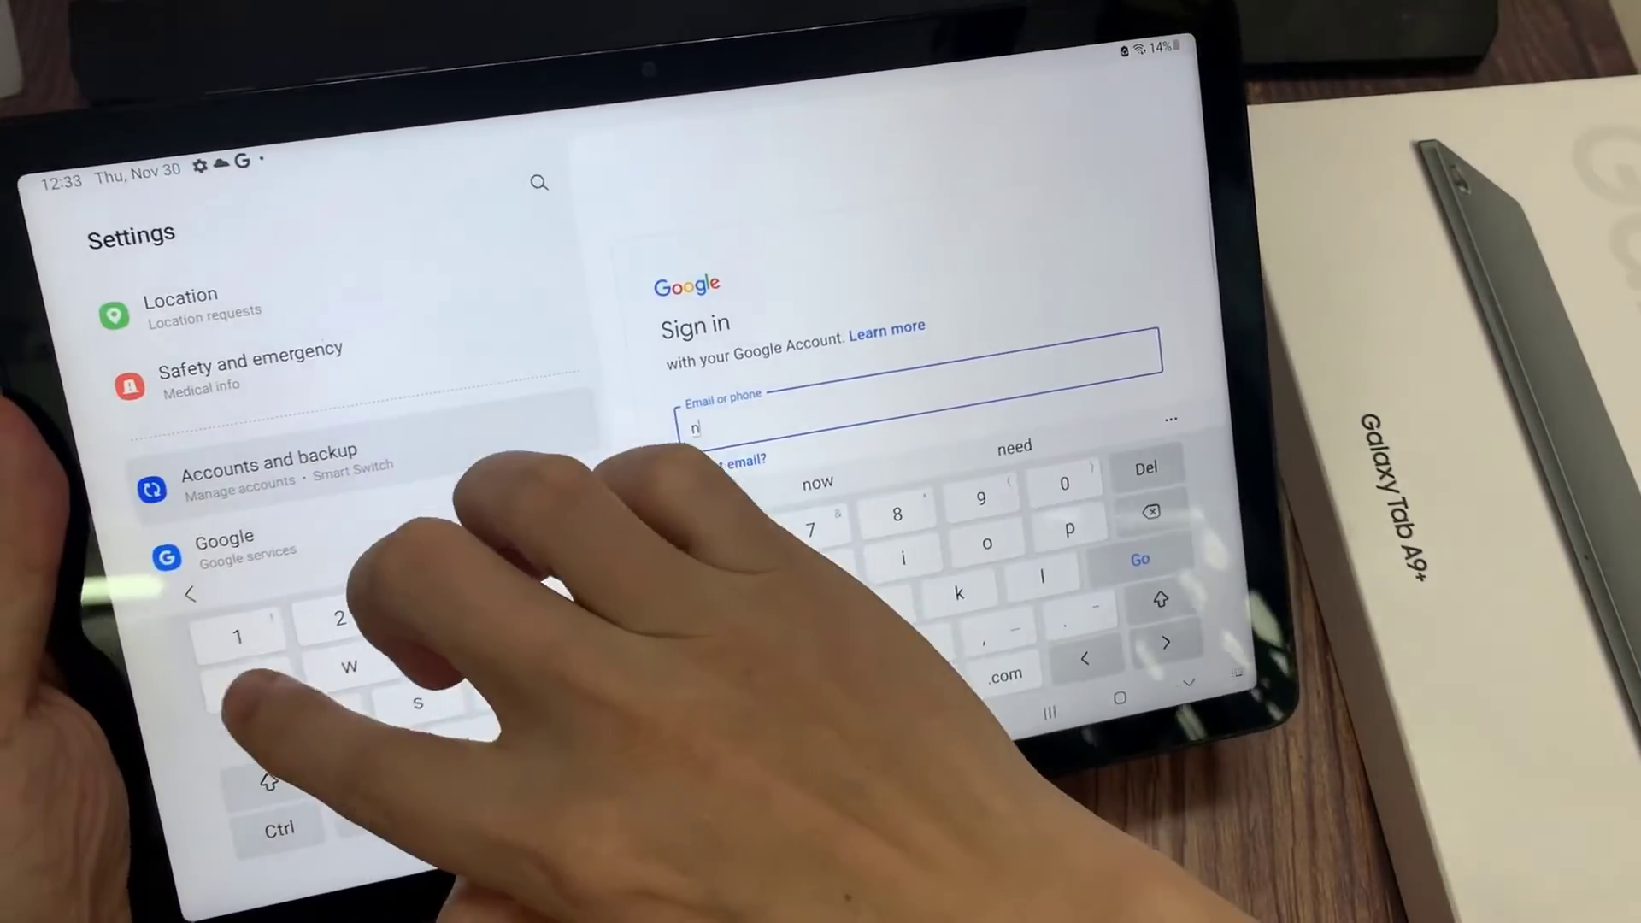
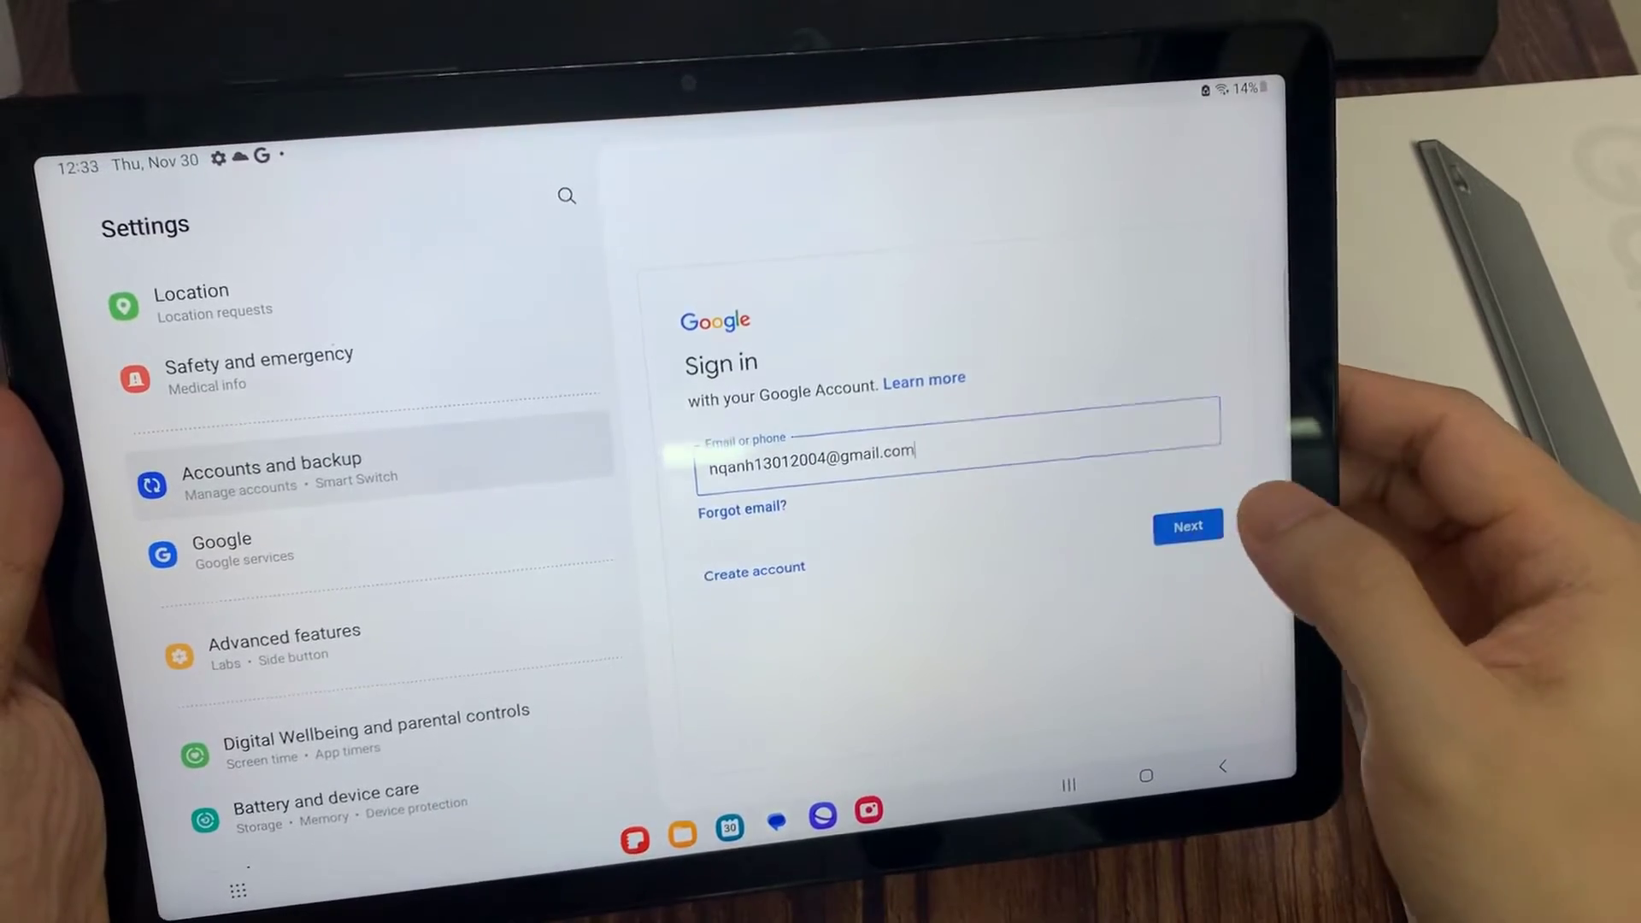
Submit the email, enter the password, and reach Google's Terms of Service page
{"action": "left_click", "coordinate": [1187, 525]}
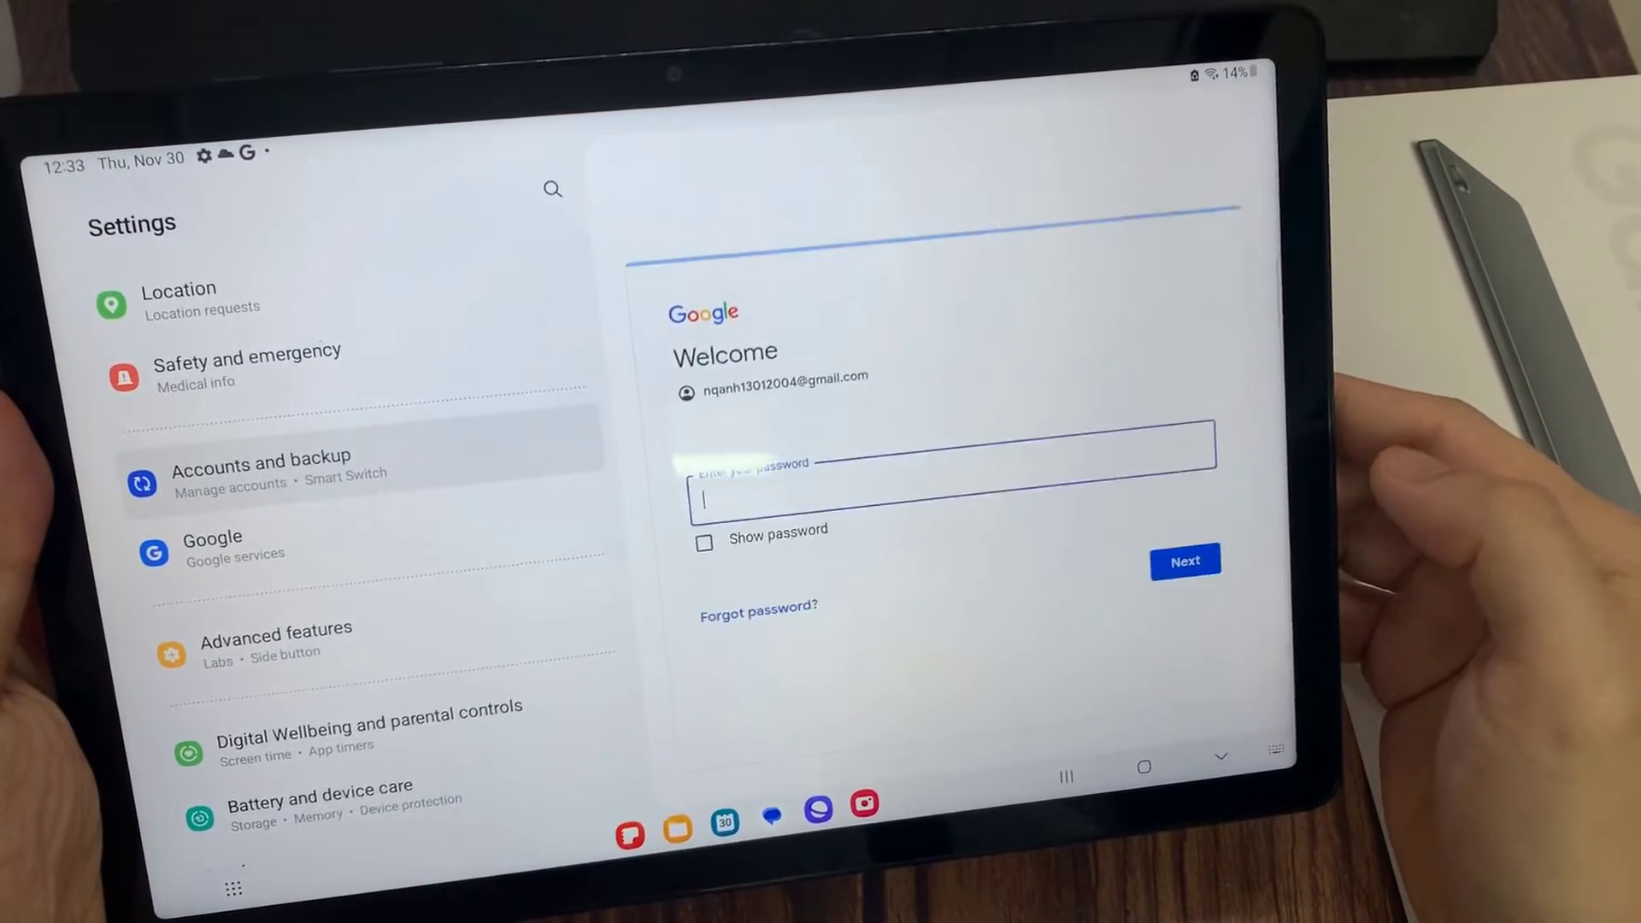
{"action": "left_click", "coordinate": [942, 498]}
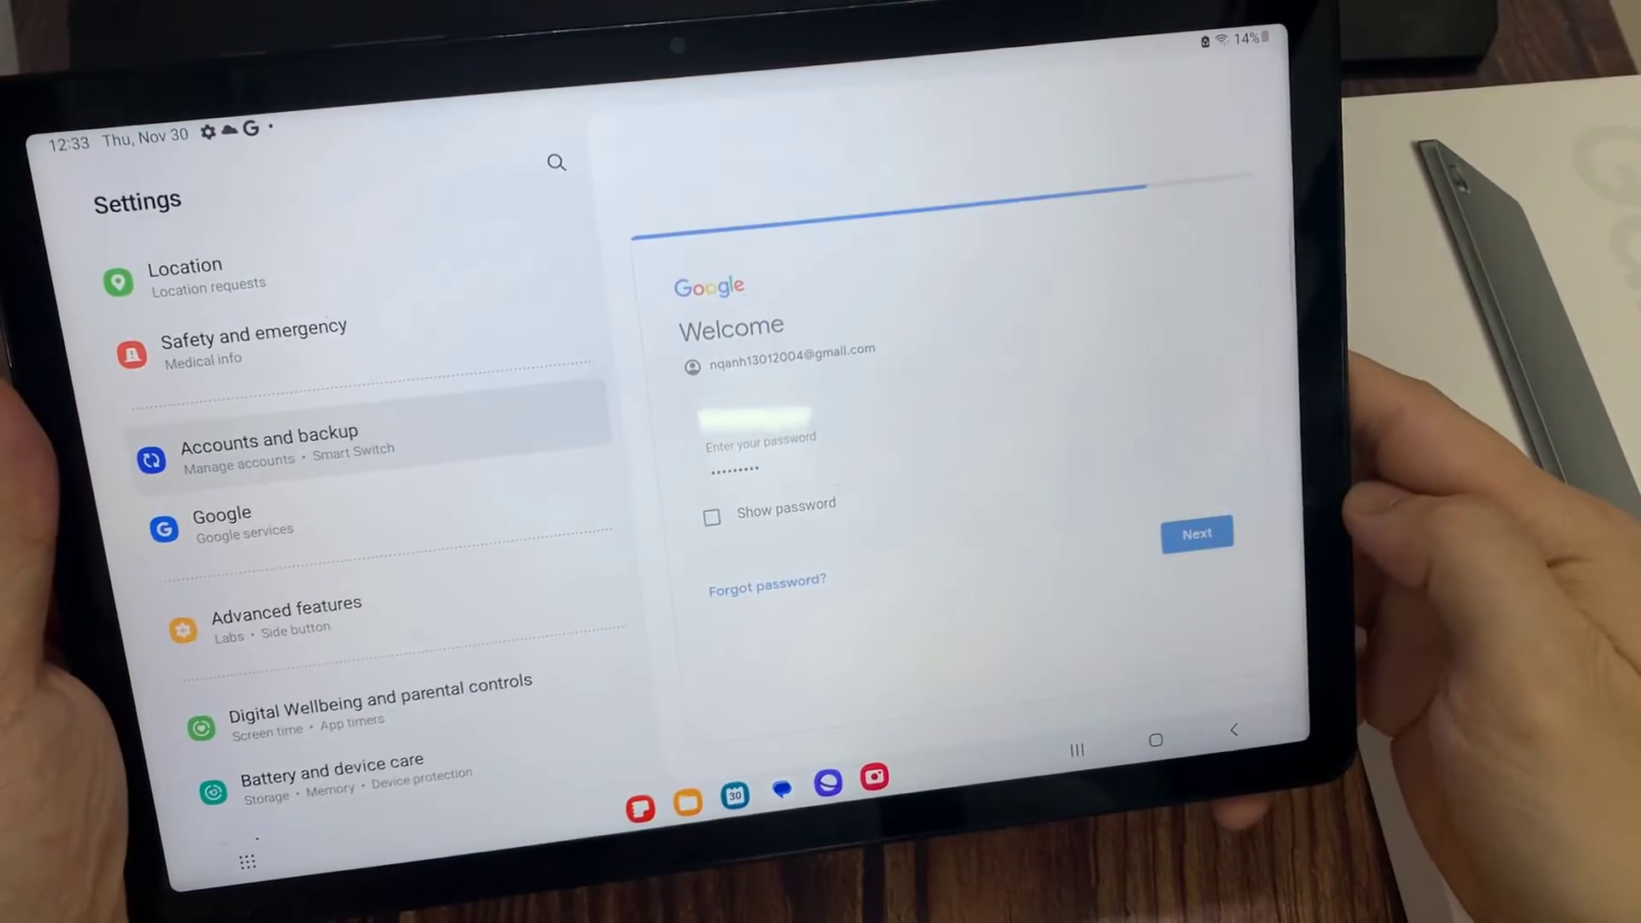
{"action": "left_click", "coordinate": [1197, 533]}
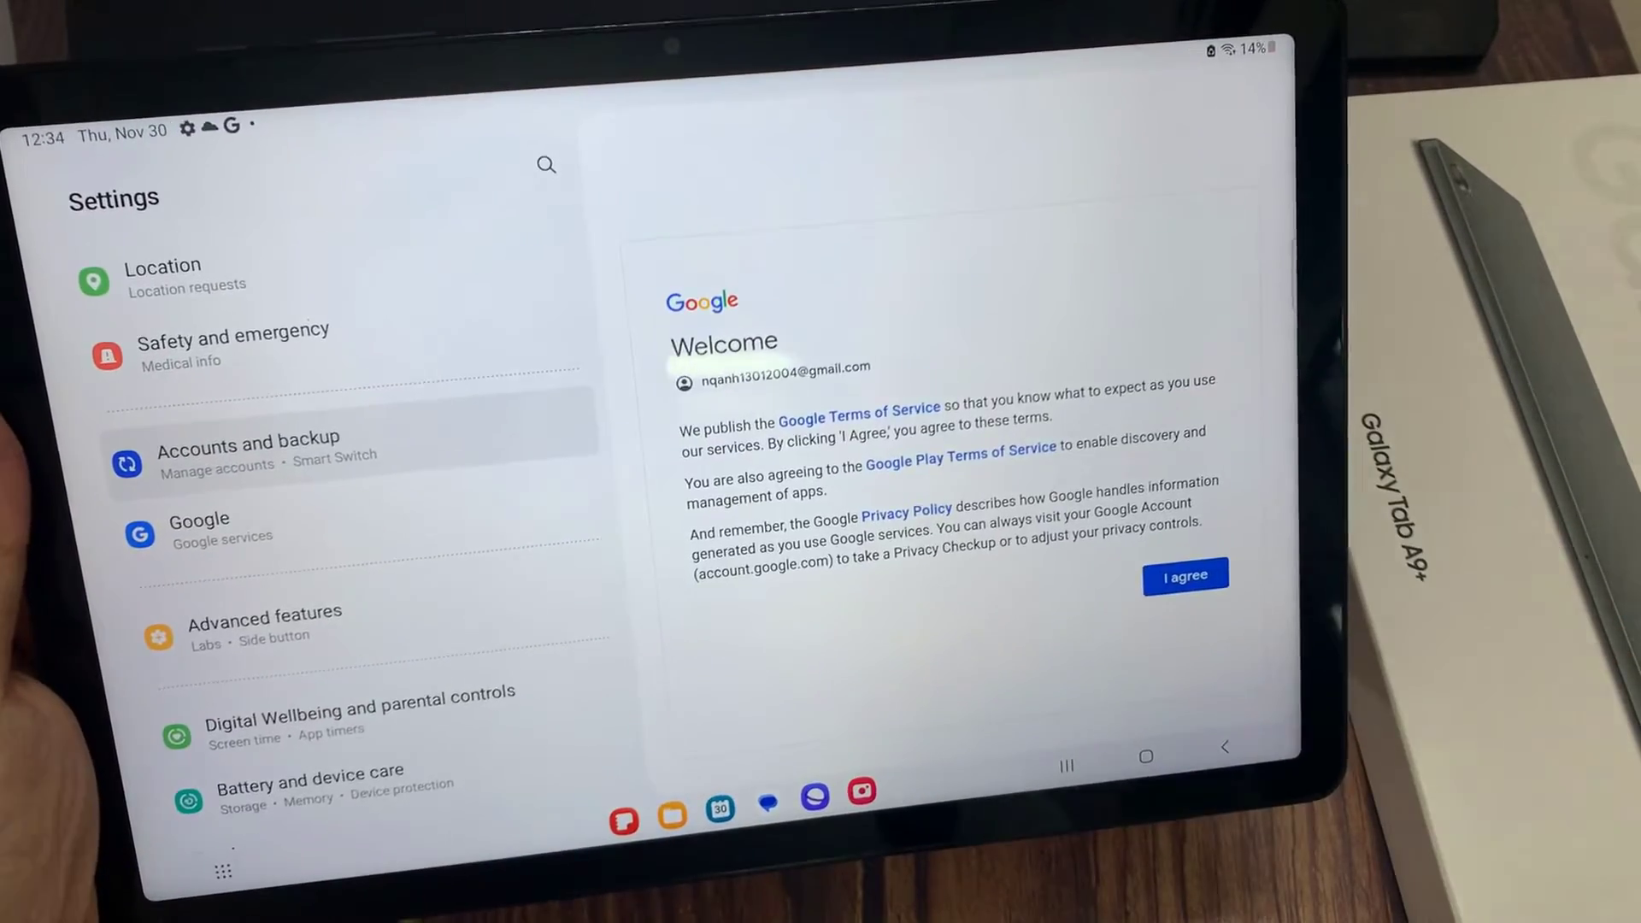